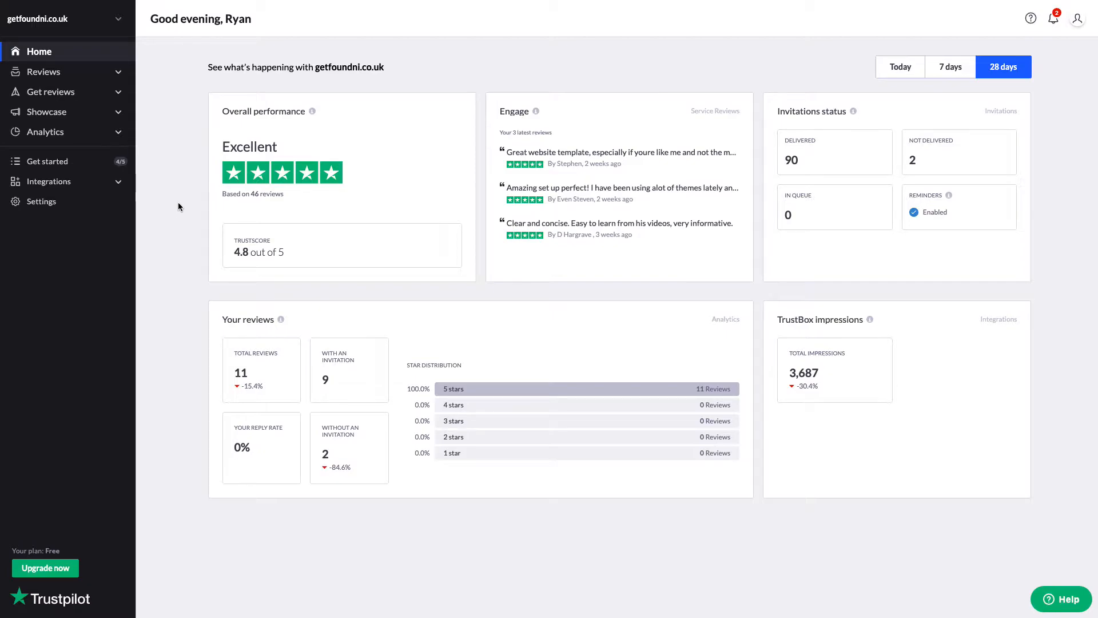
# From Plugins, open Upload Plugin and choose the downloaded Trustpilot zip file.
pyautogui.click(49, 181)
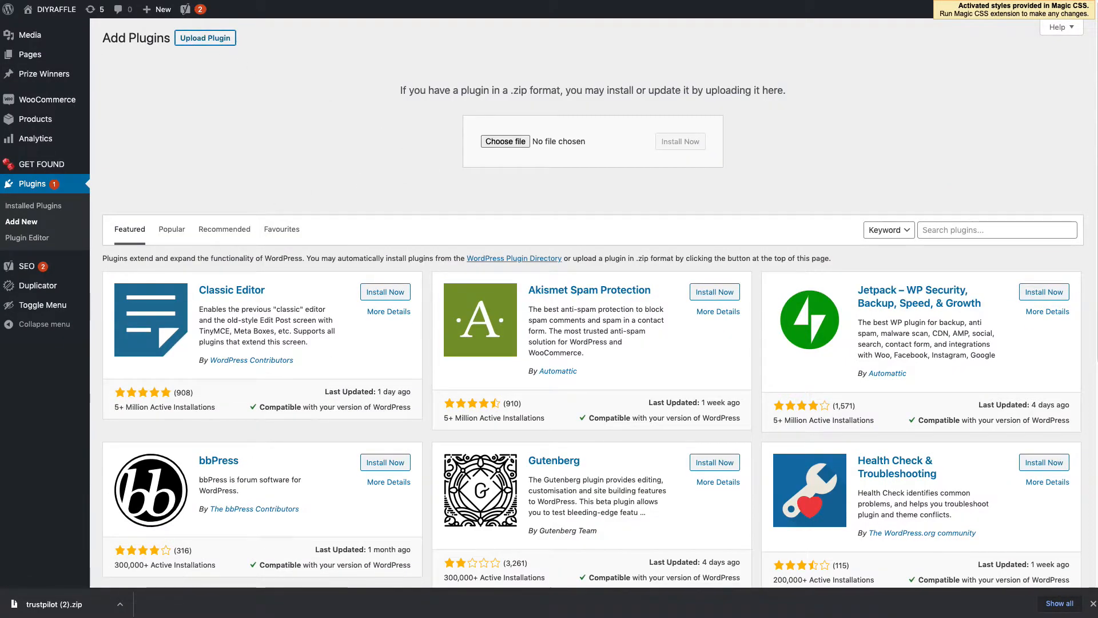
pyautogui.click(34, 228)
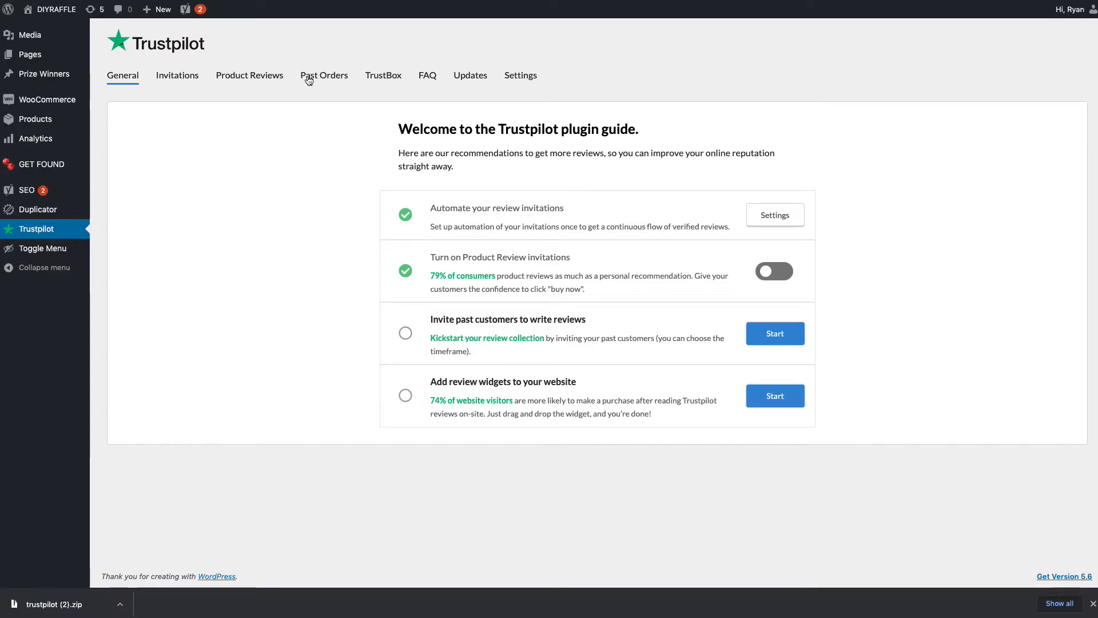
# Open the Trustpilot plugin's past-orders sync settings.
pyautogui.click(324, 75)
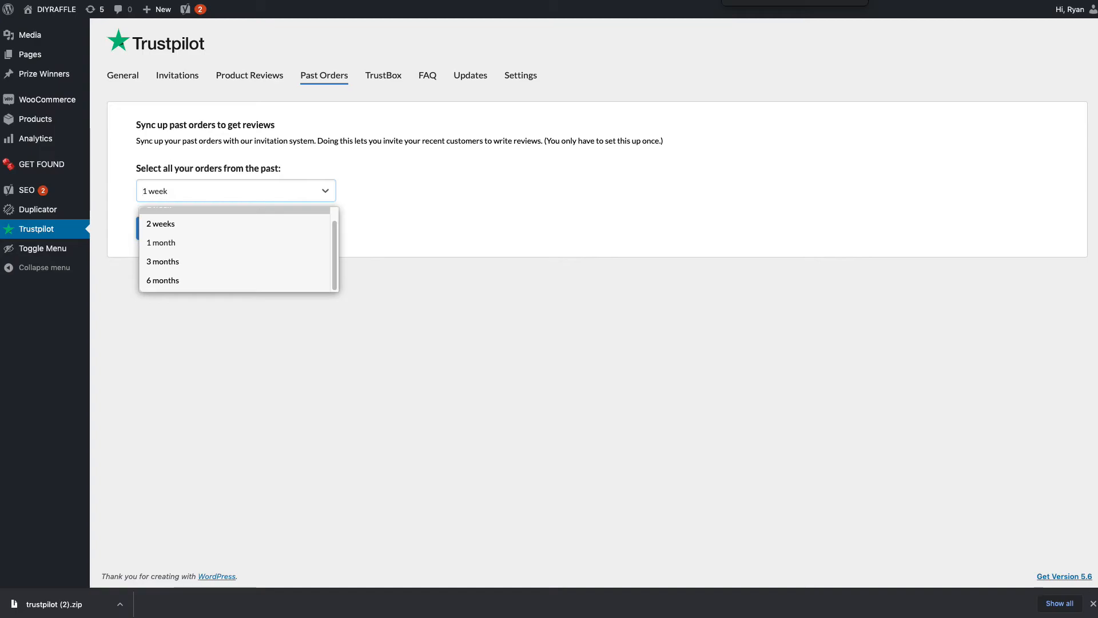
# Open the timeframe dropdown for which past orders to include.
pyautogui.click(384, 75)
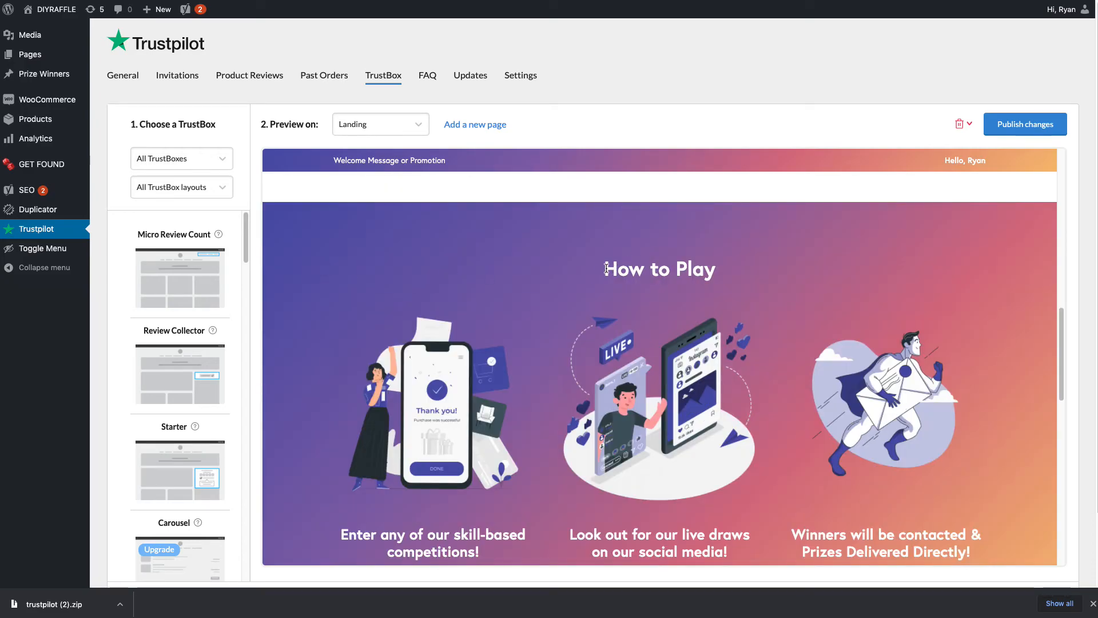